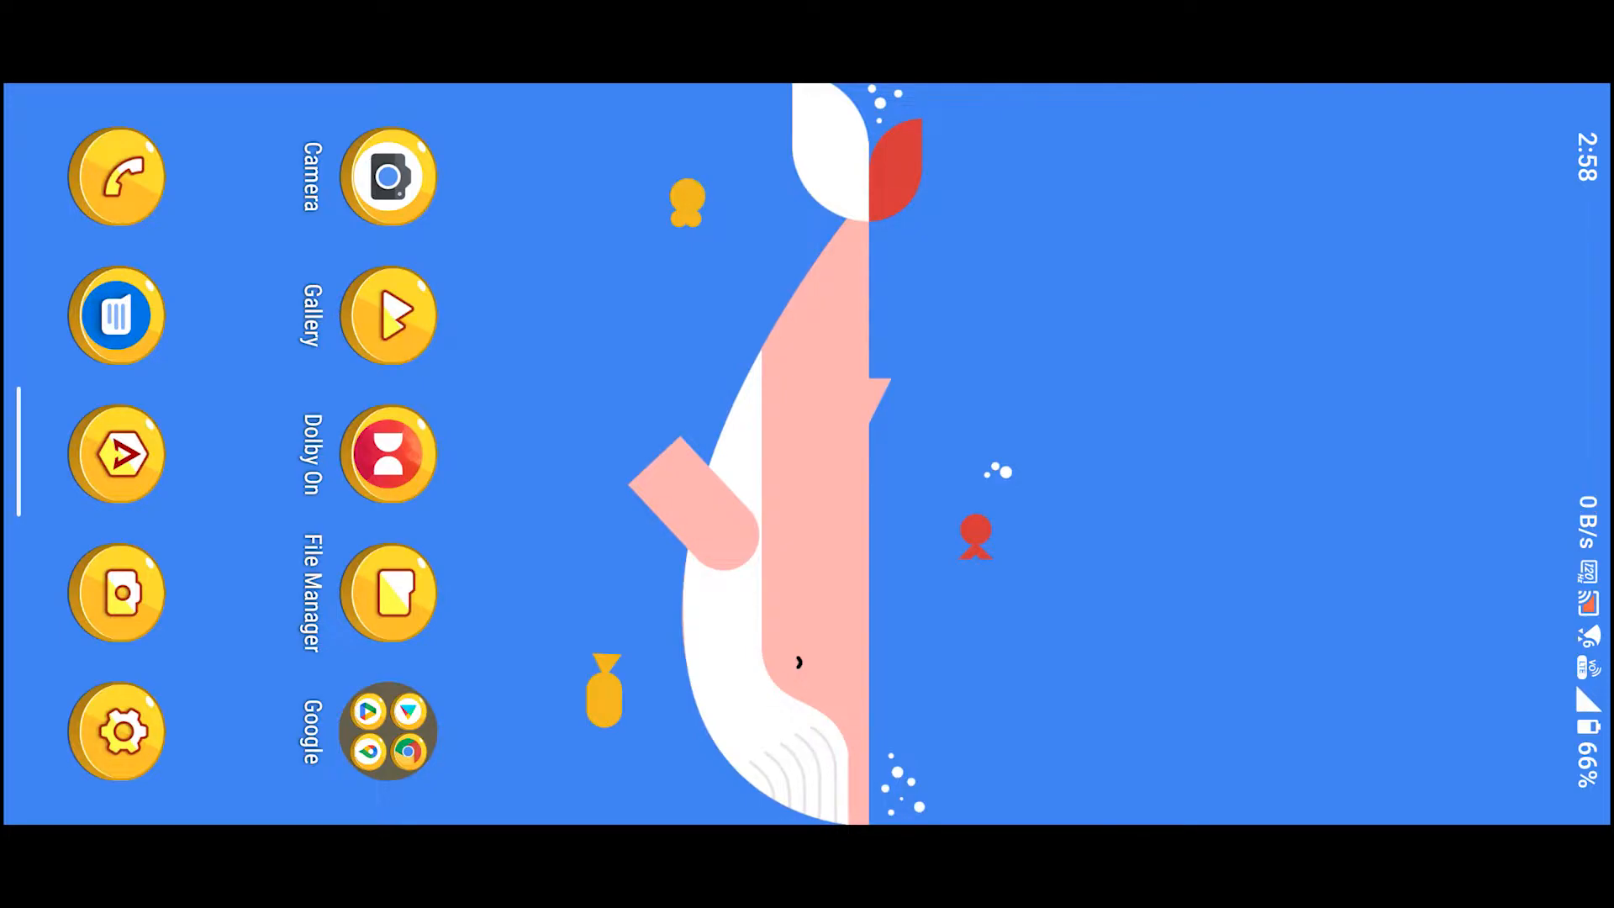
# Open the Play Store from the Google folder to reach the QuickShortcutMaker listing.
pyautogui.click(388, 730)
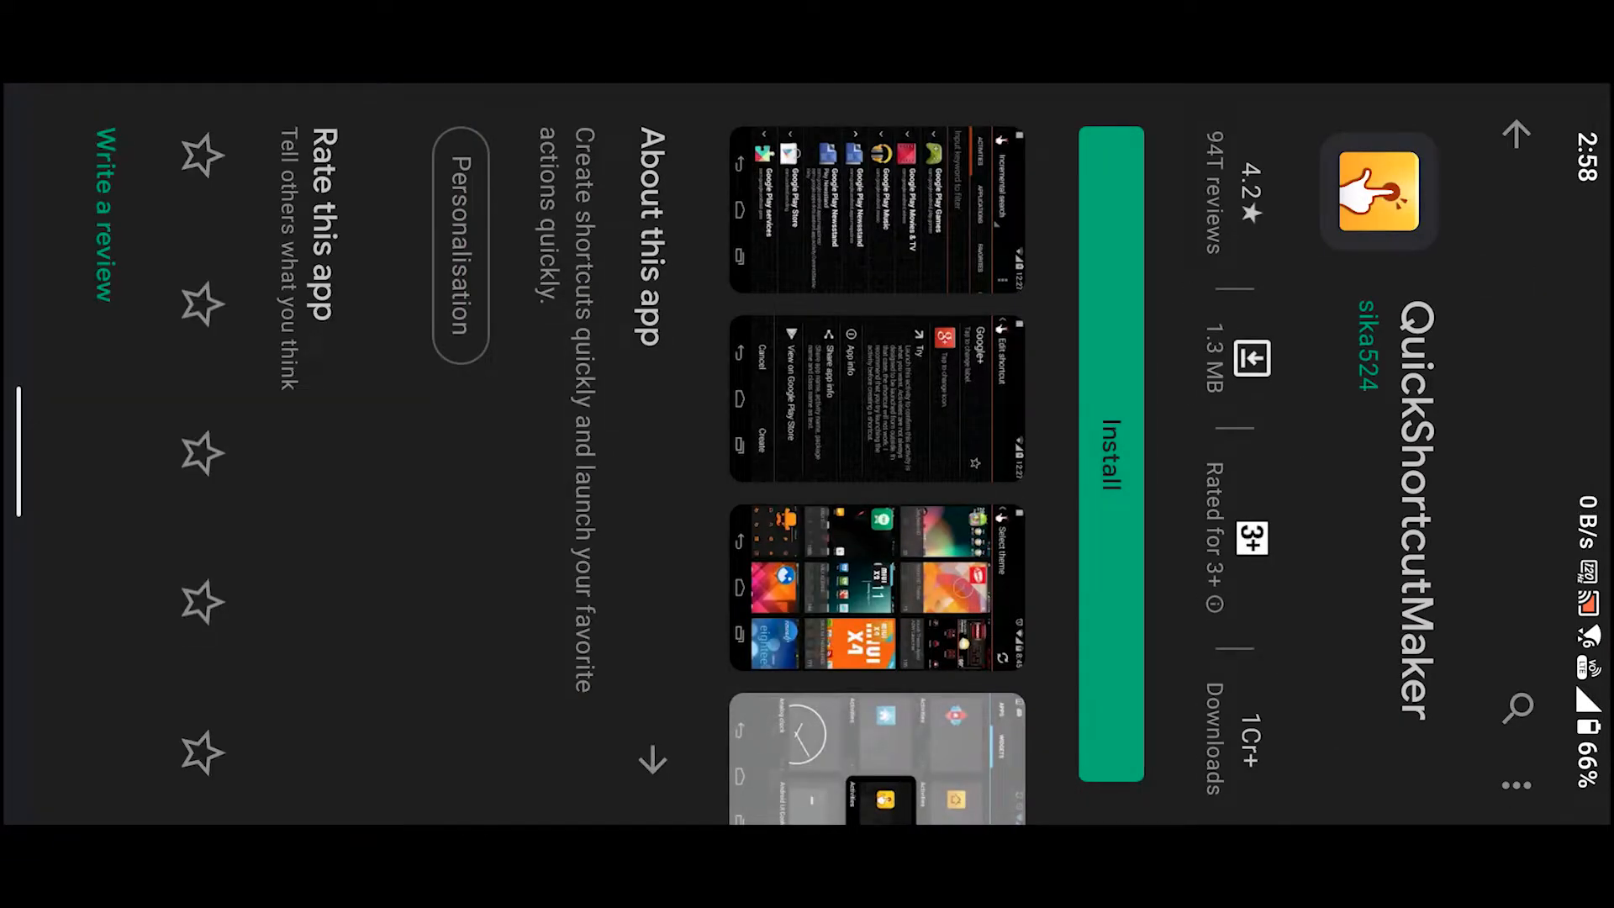
# Install and launch QuickShortcutMaker from its Play Store page.
pyautogui.click(1108, 453)
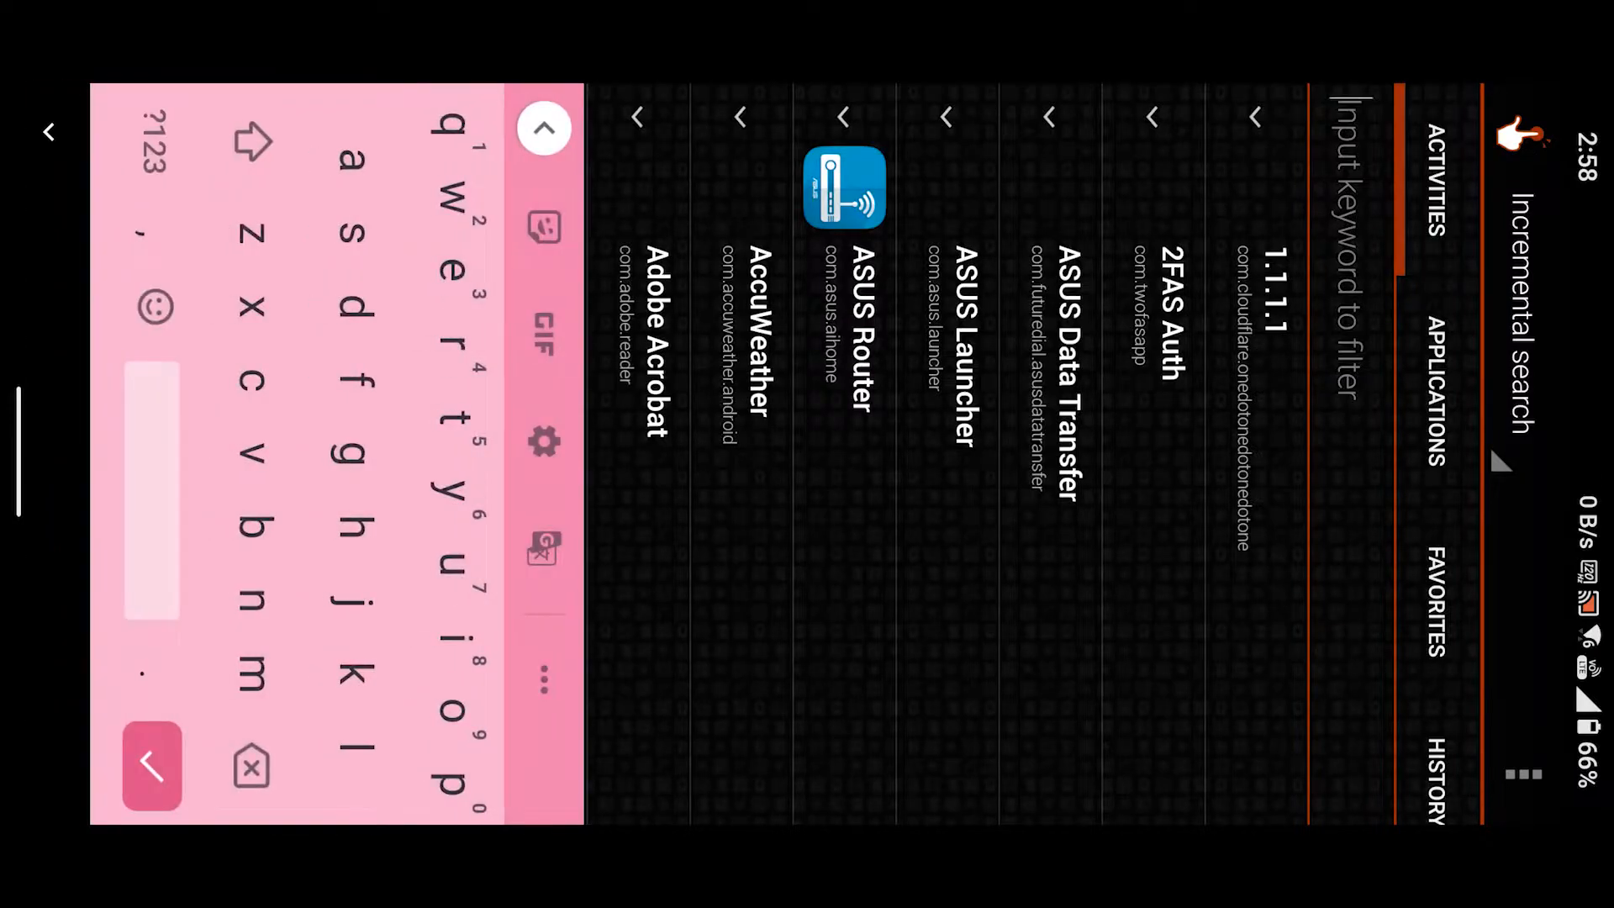
# Filter activities with 'batter' and open the Settings Battery Saver activity.
pyautogui.write('battery')
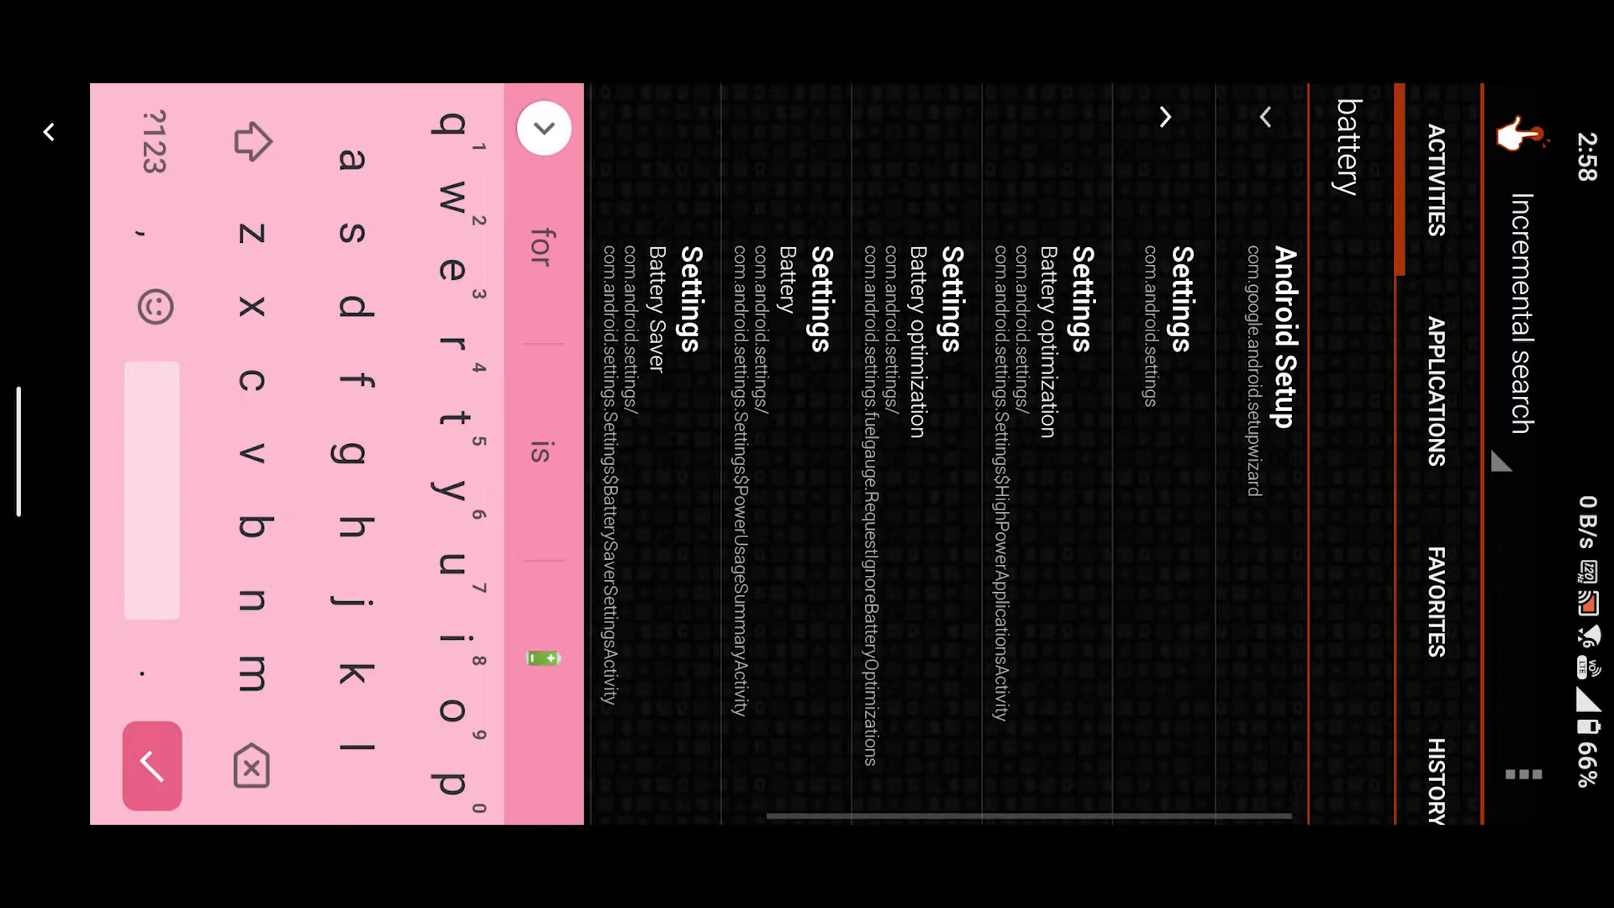
pyautogui.hscroll(-3)
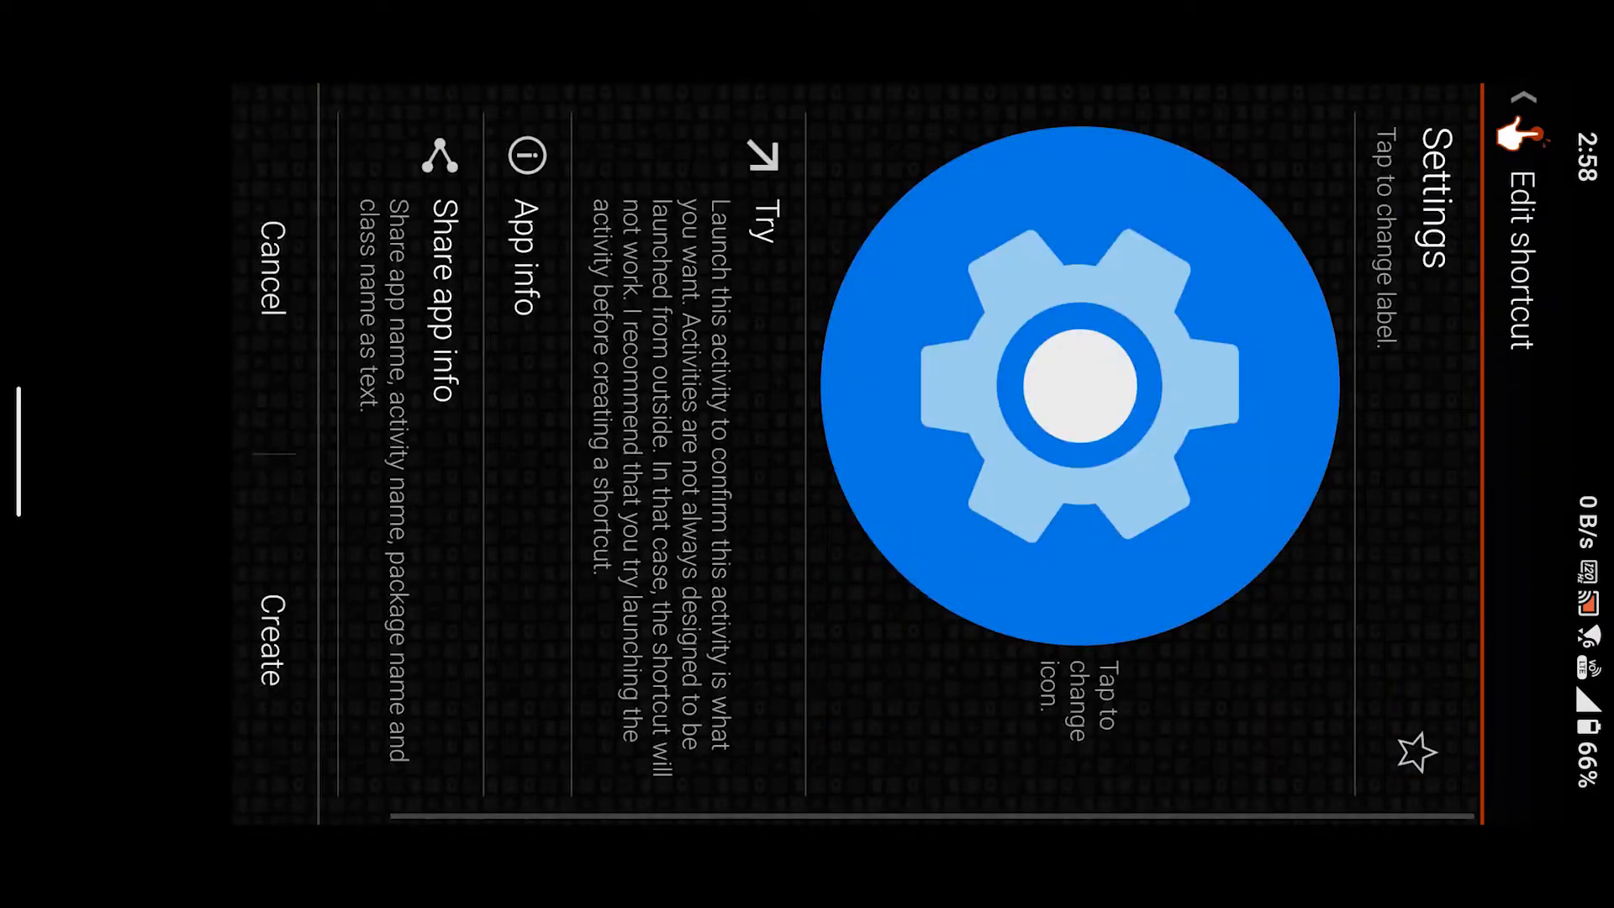
# Launch the Battery Saver activity with Try, then reach the quick settings panel.
pyautogui.click(700, 411)
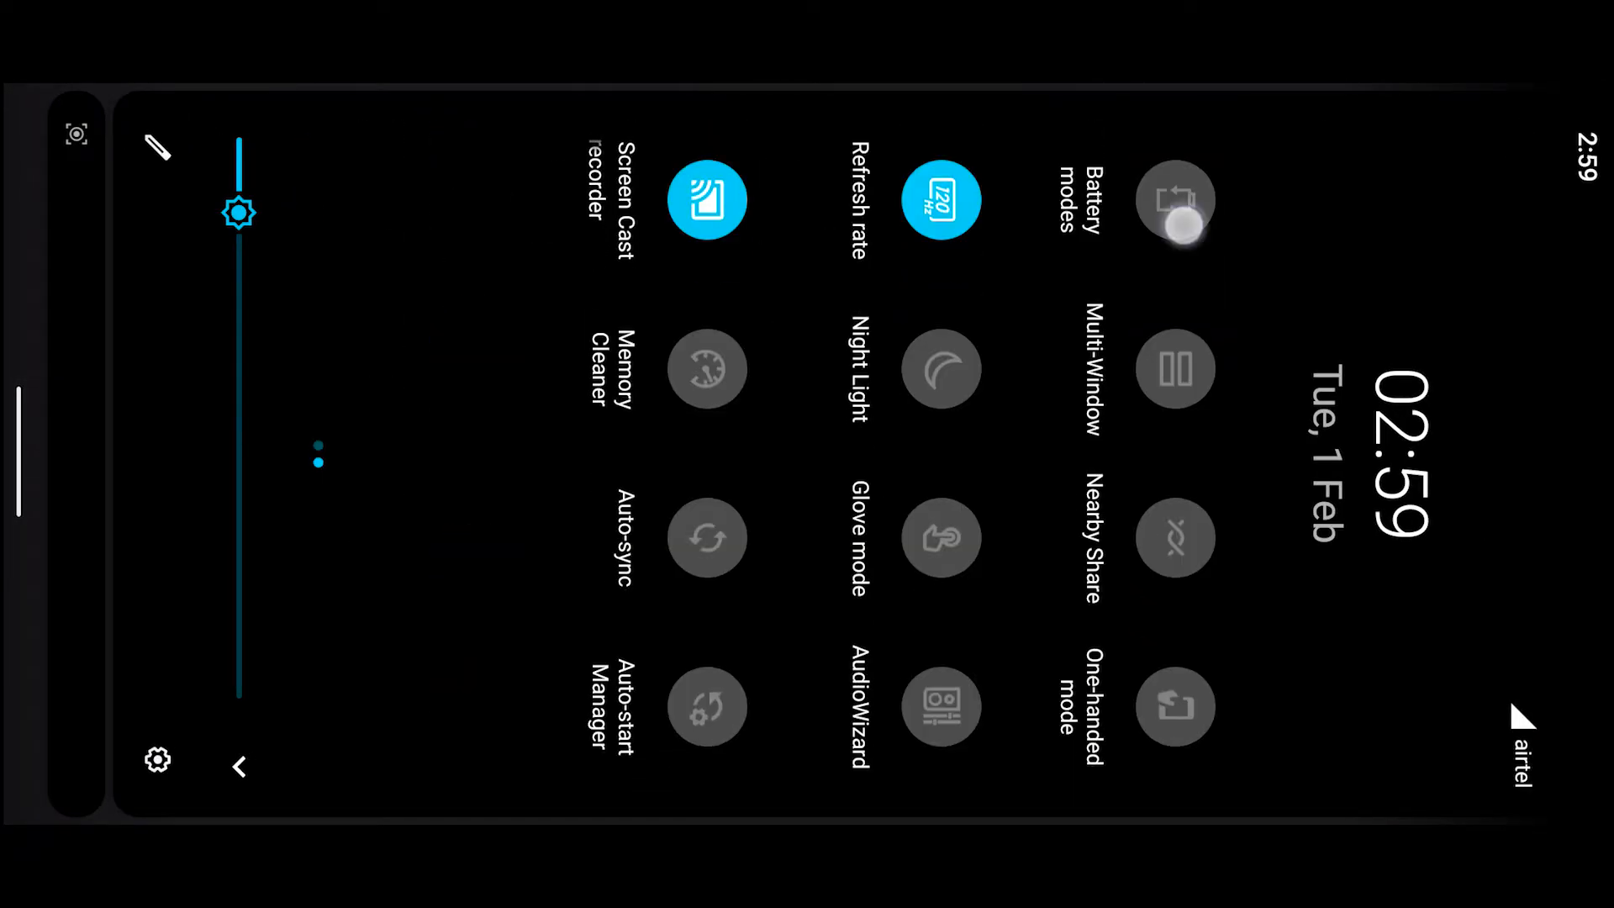
# Open Battery modes, try Power saving and Super saving, then return to Balance.
pyautogui.click(1174, 200)
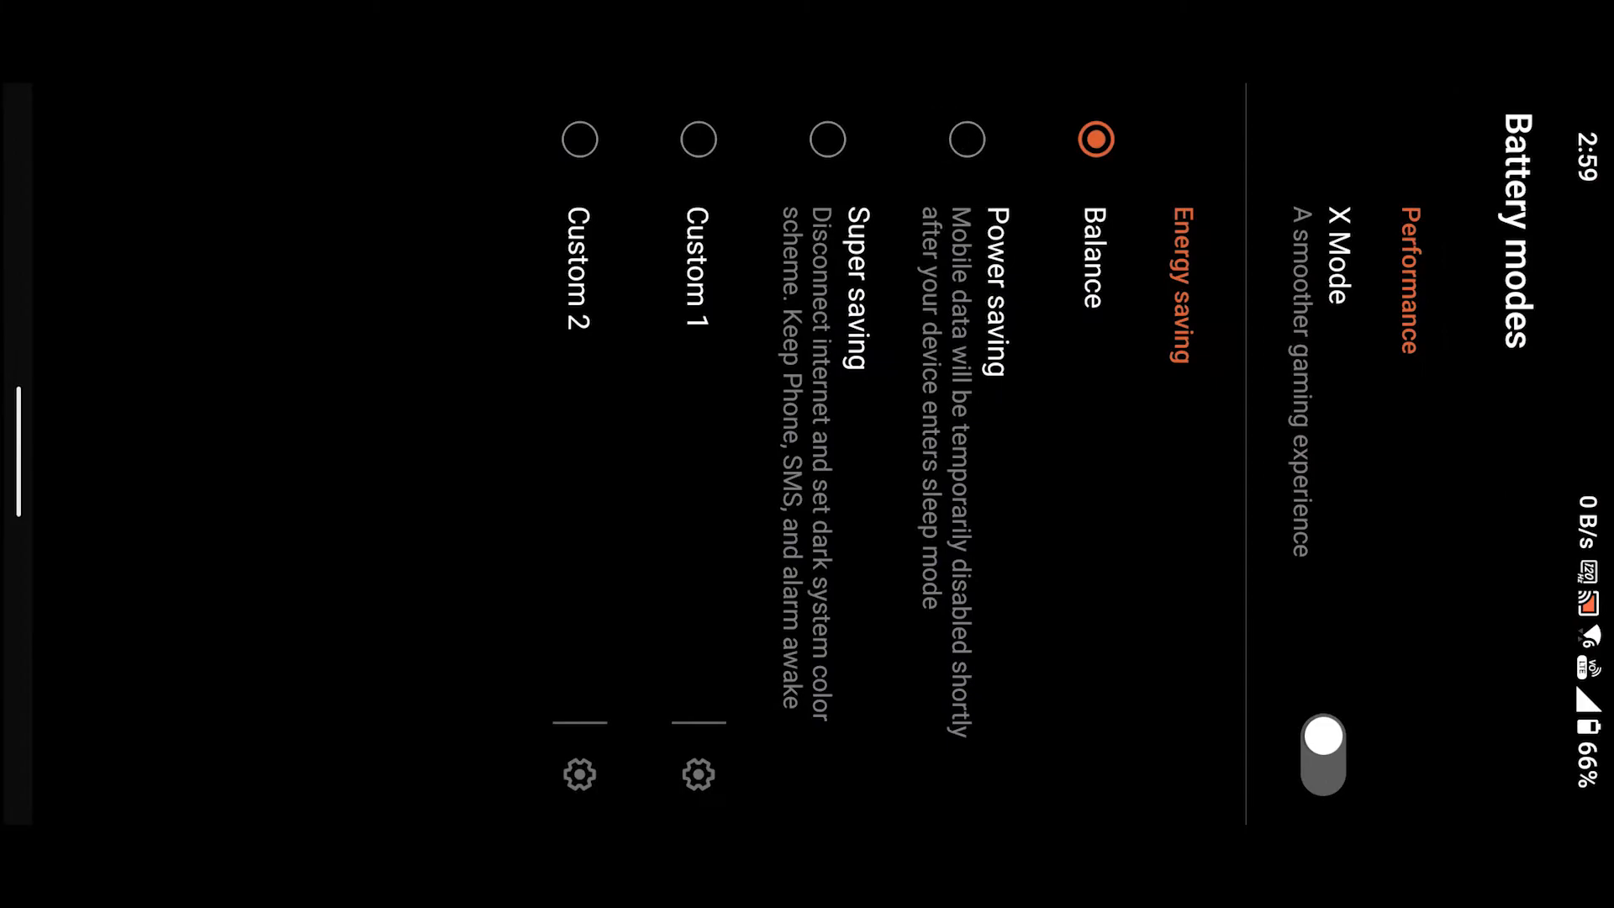
pyautogui.click(965, 139)
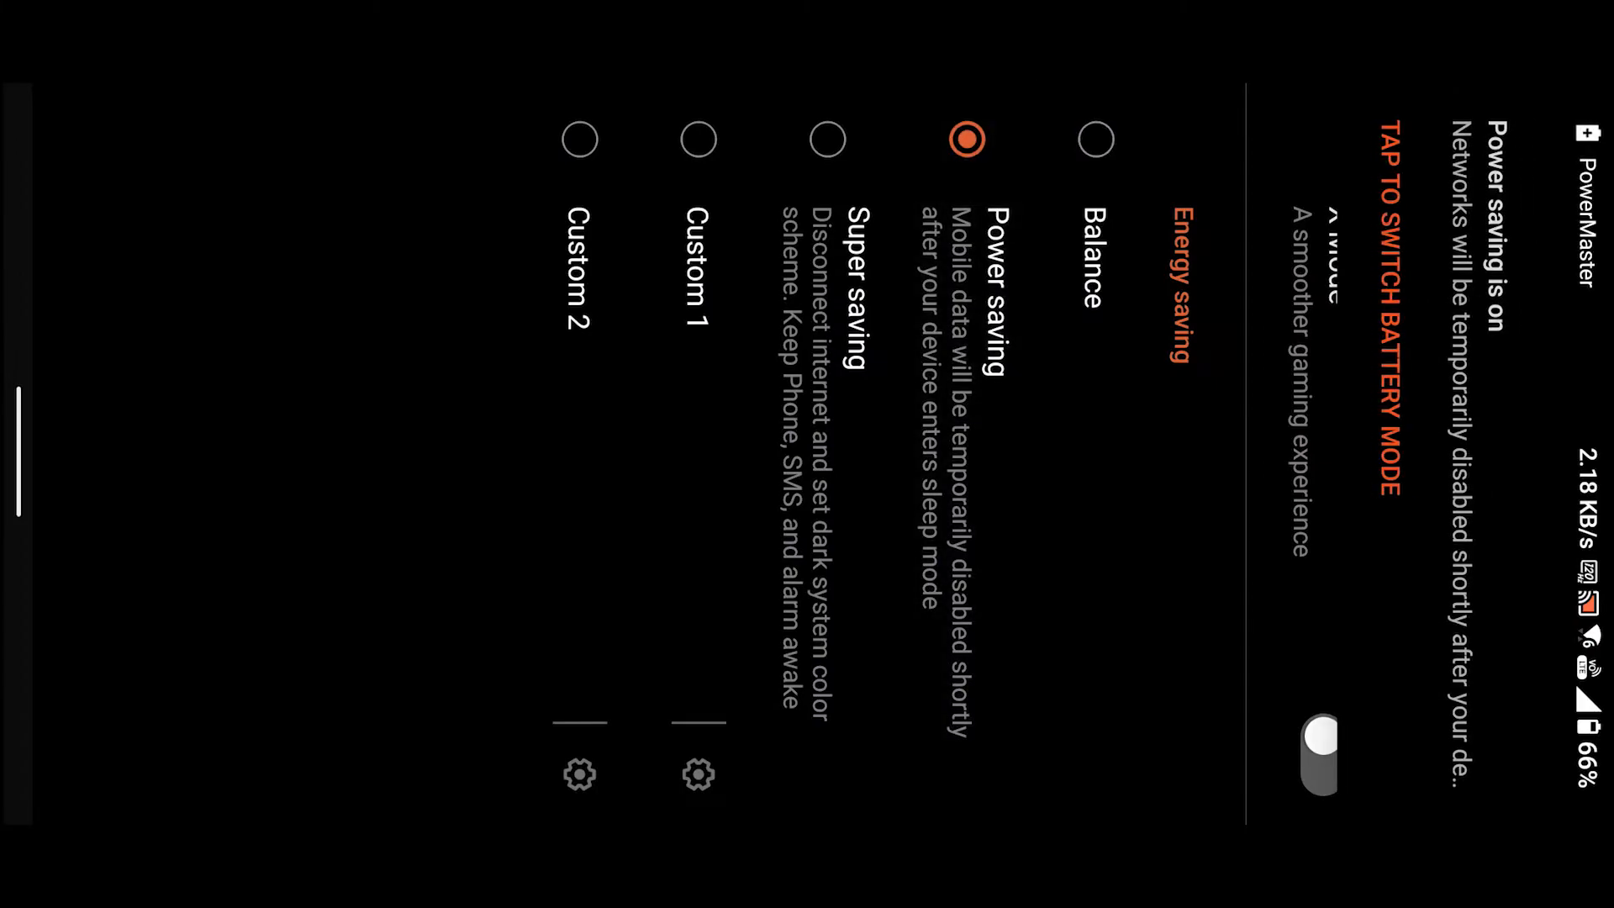
pyautogui.click(826, 138)
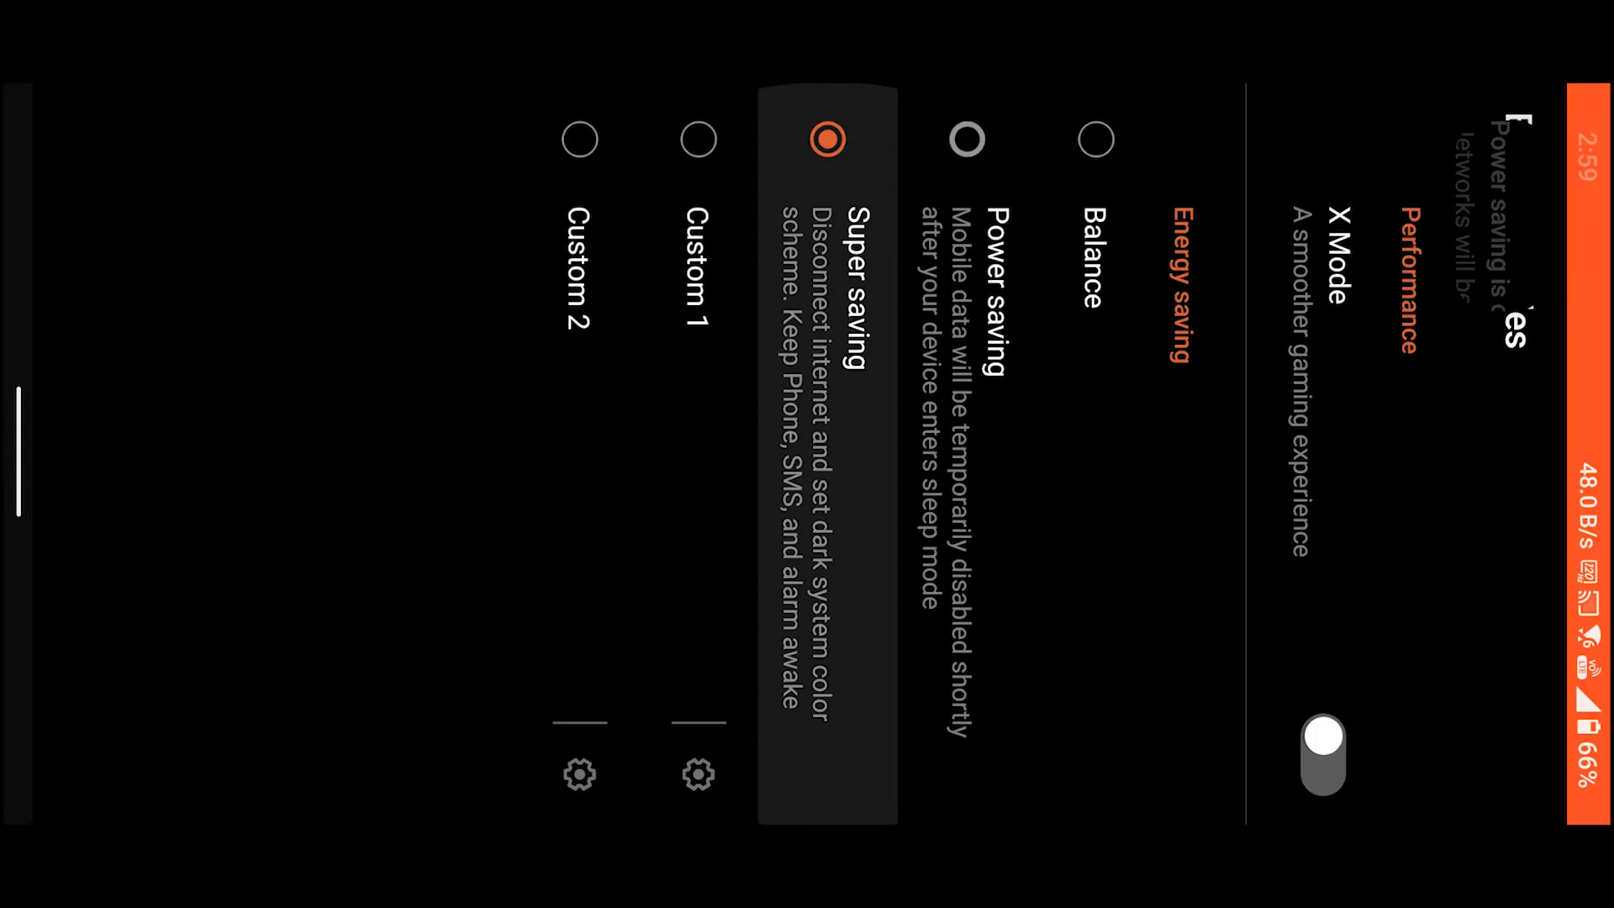
pyautogui.click(825, 138)
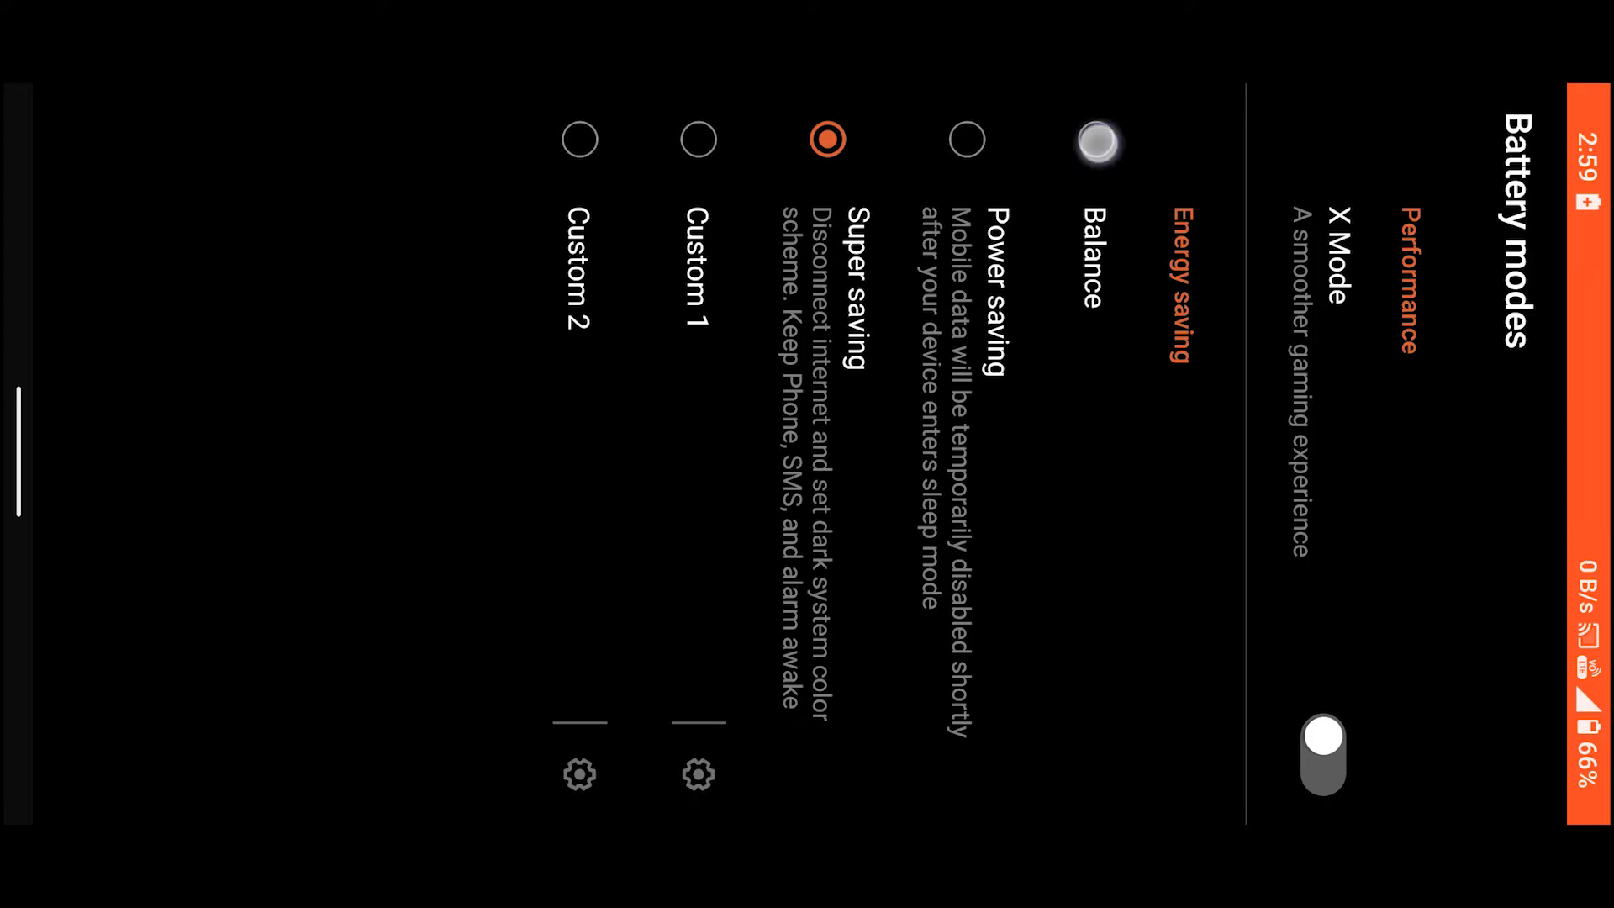
pyautogui.click(1096, 138)
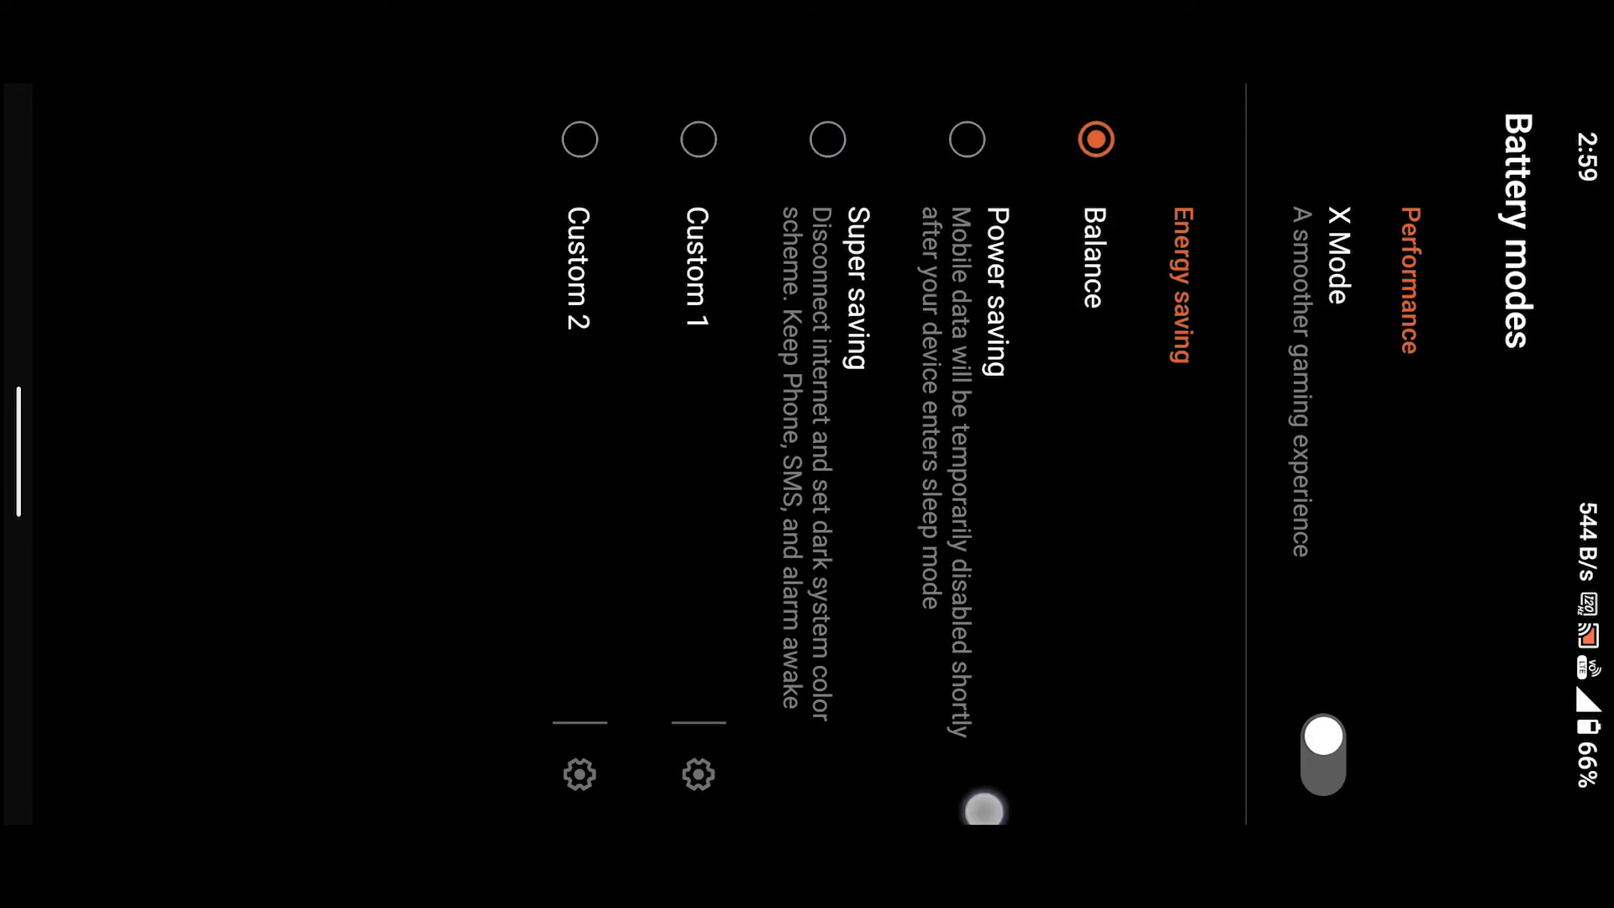